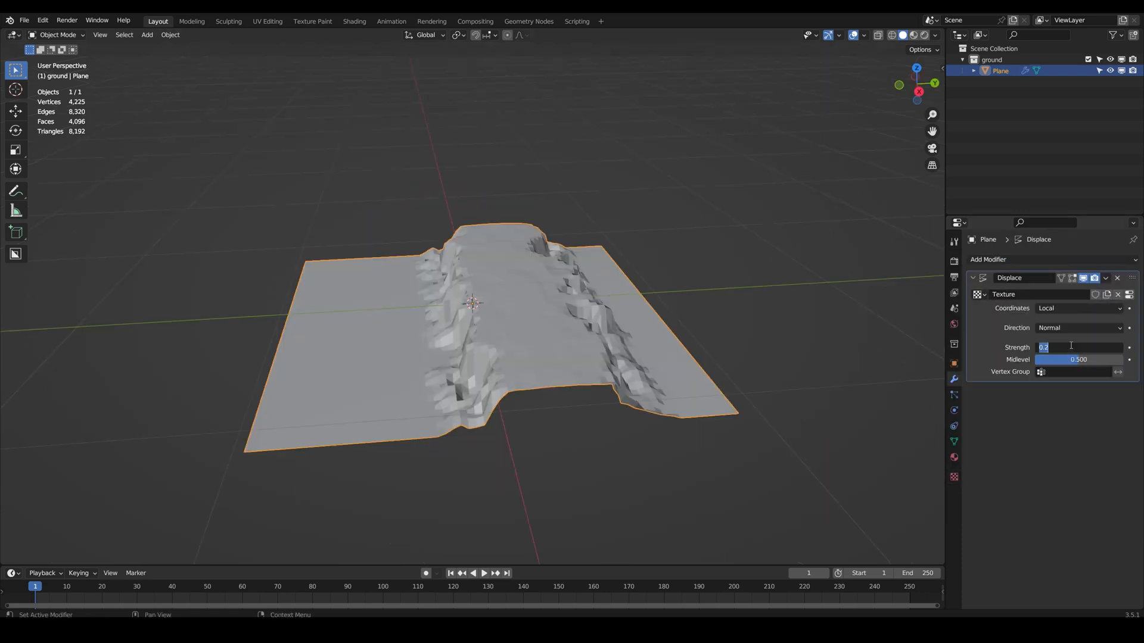
Confirm the displacement strength of 0.1 and inspect the canyon terrain around the planes
{"action": "left_click", "coordinate": [989, 259]}
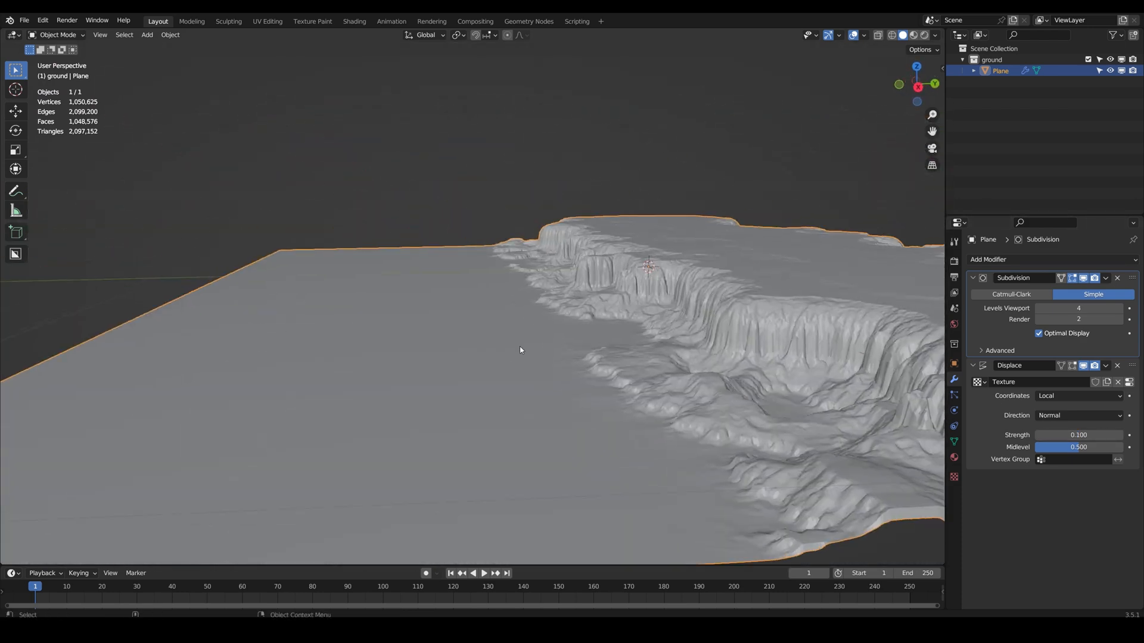
{"action": "left_click_drag", "start_coordinate": [521, 350], "coordinate": [715, 368]}
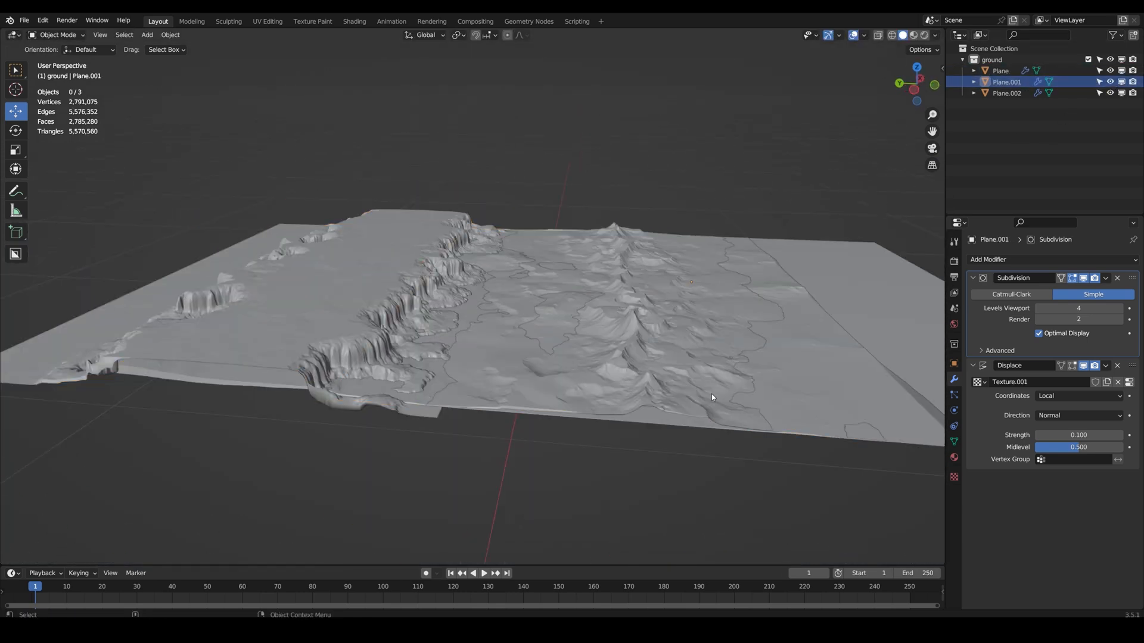
{"action": "key", "text": "Tab"}
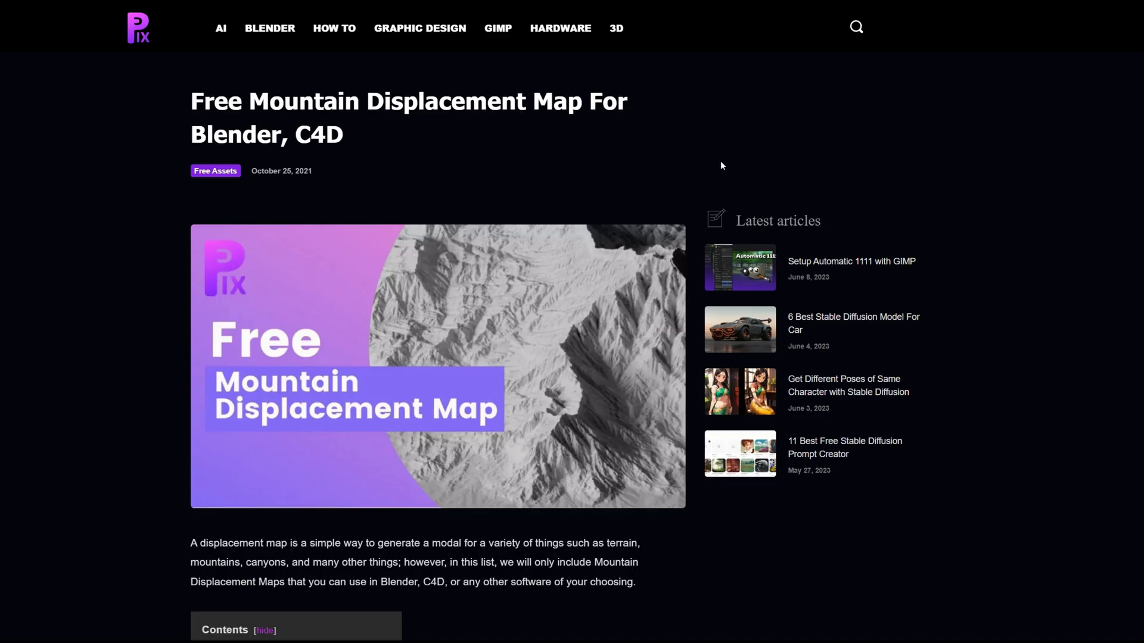
{"action": "mouse_move", "coordinate": [252, 114]}
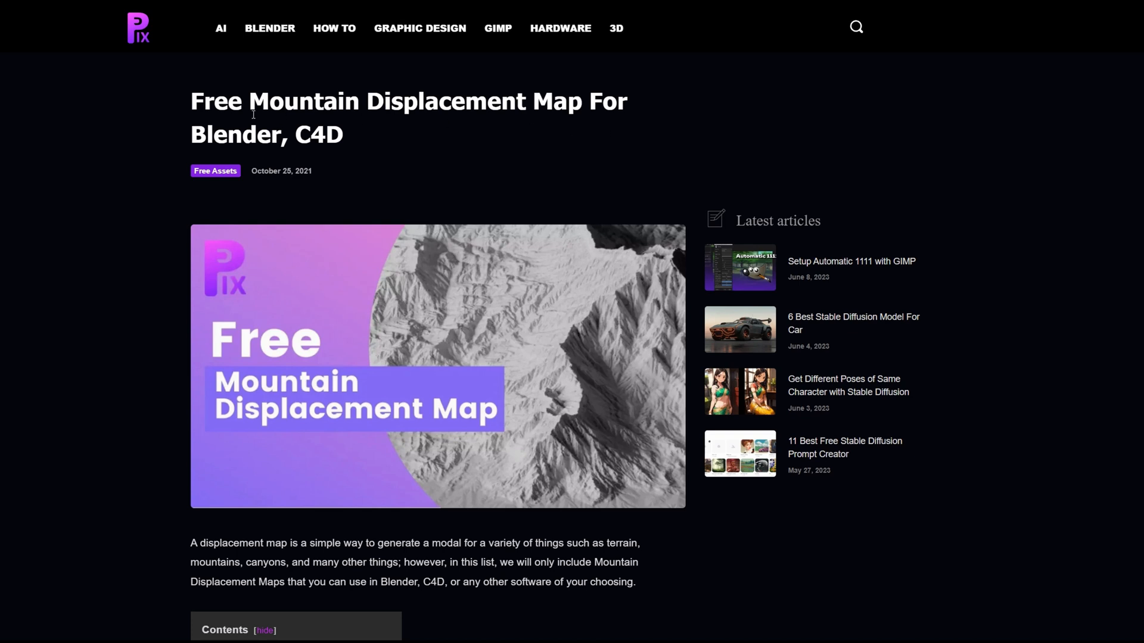
{"action": "mouse_move", "coordinate": [453, 92]}
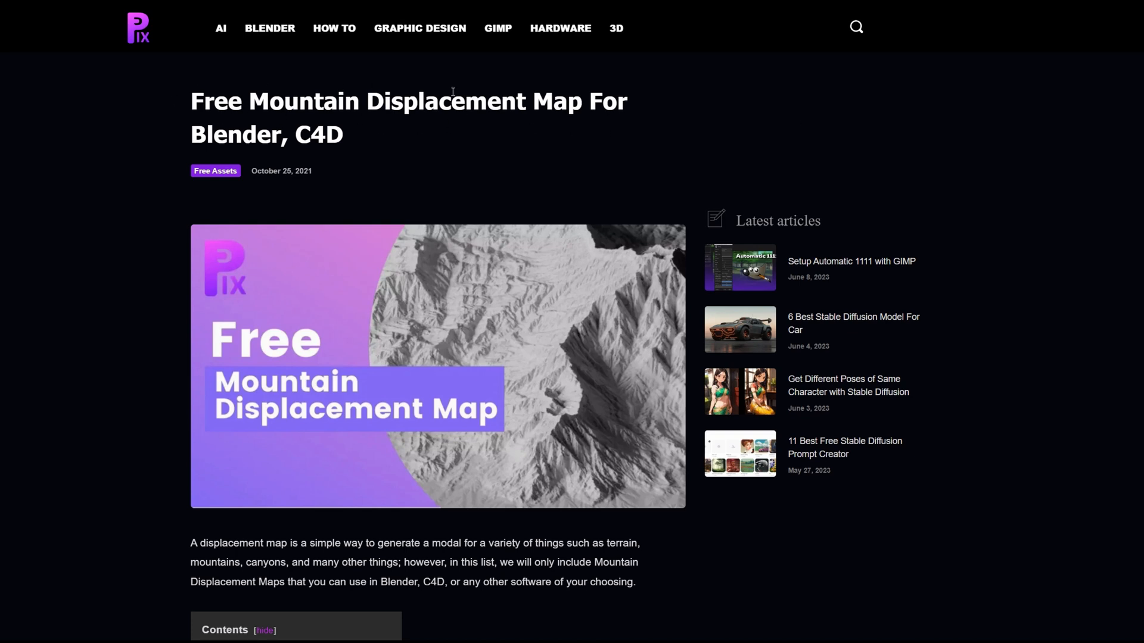
Scroll down the free mountain displacement map article past its publication details and first resources
{"action": "scroll", "scroll_direction": "down", "scroll_amount": 3}
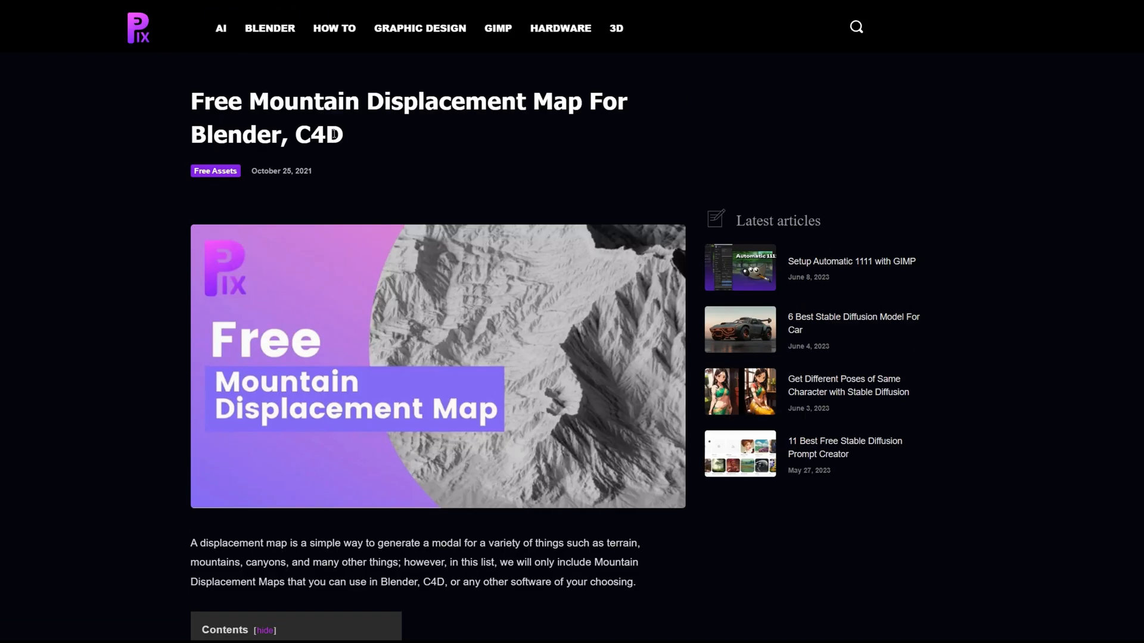
{"action": "double_click", "coordinate": [302, 170]}
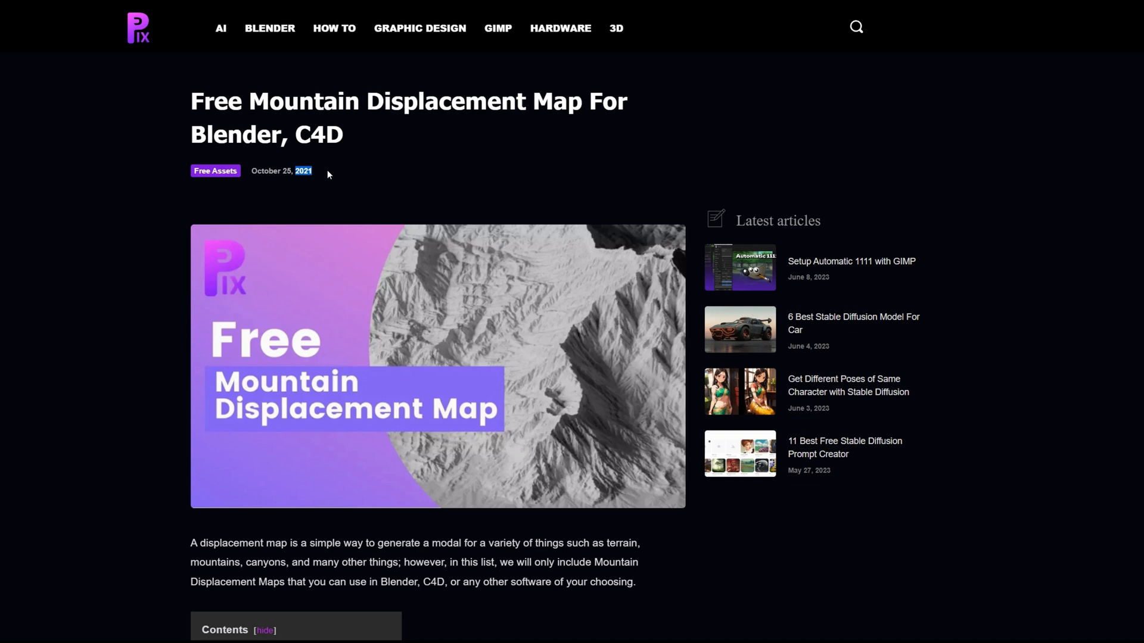
{"action": "scroll", "scroll_direction": "down", "scroll_amount": 3}
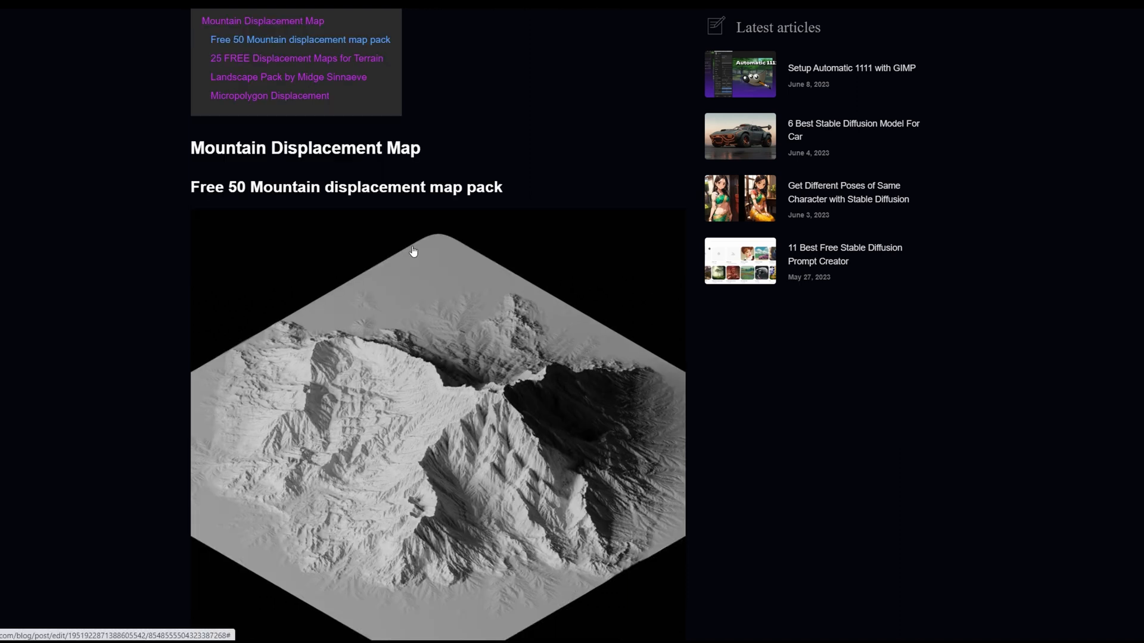
{"action": "scroll", "scroll_direction": "down", "scroll_amount": 3}
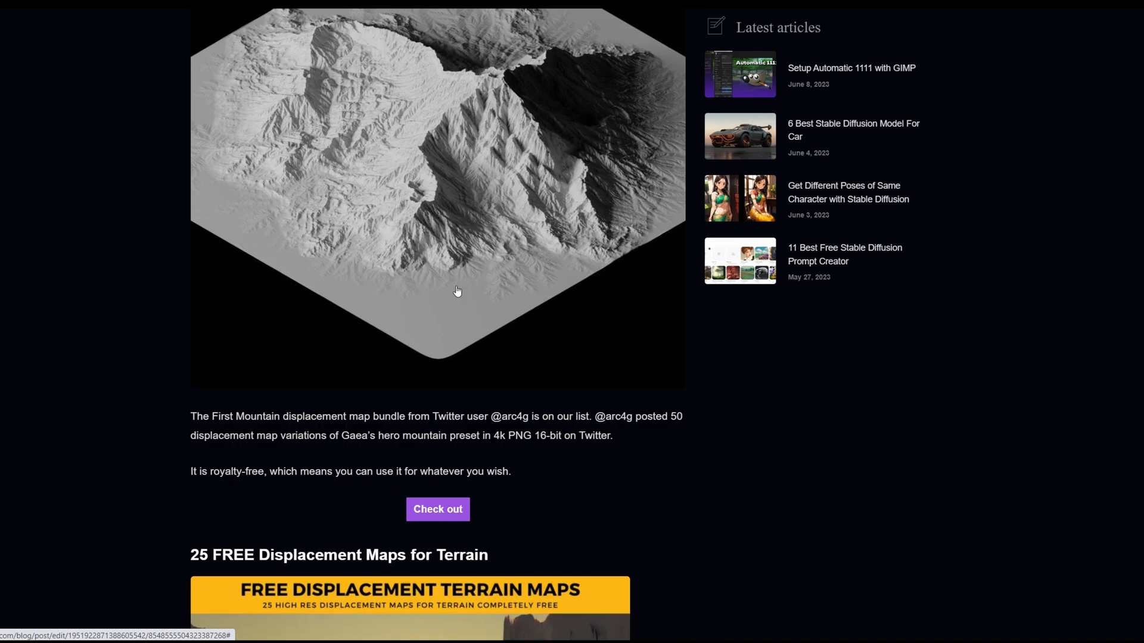
{"action": "scroll", "scroll_direction": "down", "scroll_amount": 3}
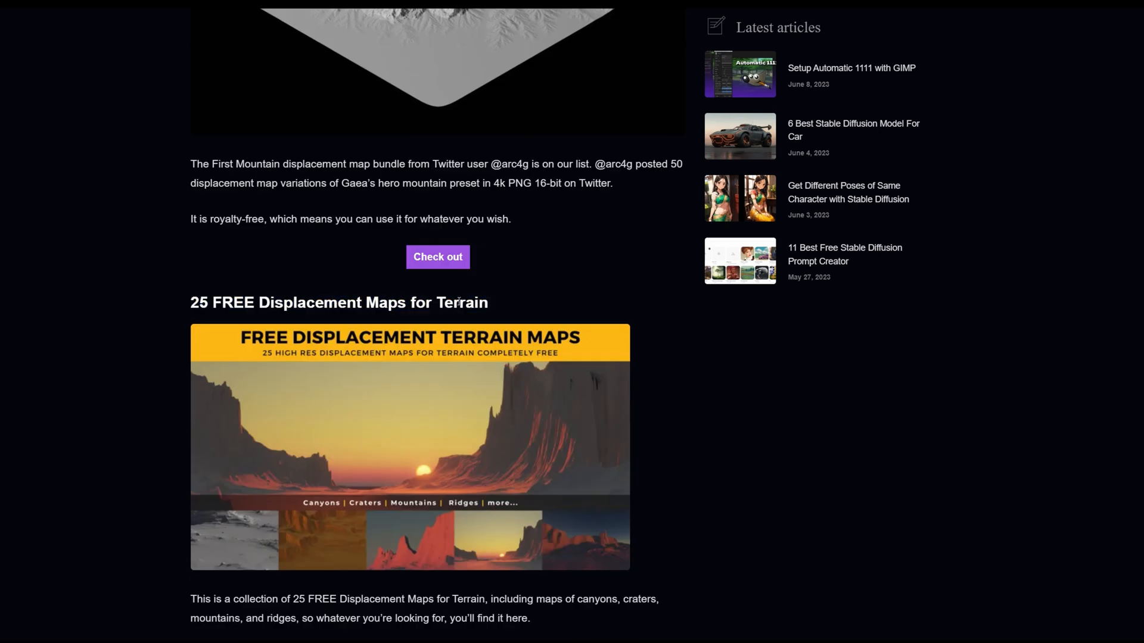
{"action": "scroll", "scroll_direction": "down", "scroll_amount": 3}
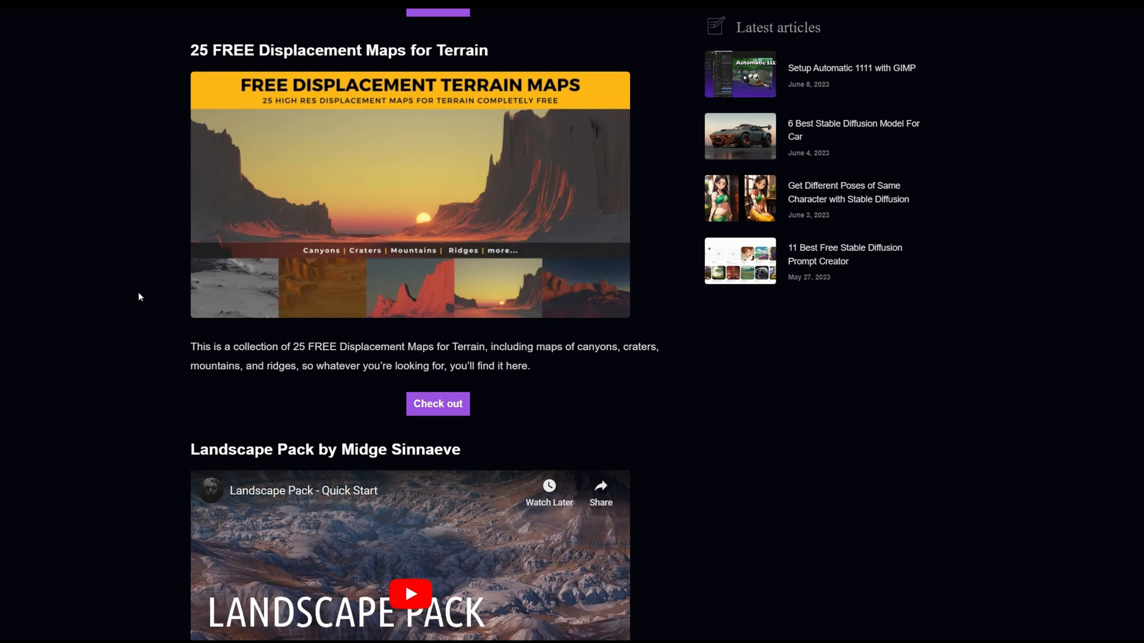
Continue through the terrain map resources and return to the Free 50 Mountain pack section
{"action": "scroll", "scroll_direction": "down", "scroll_amount": 3}
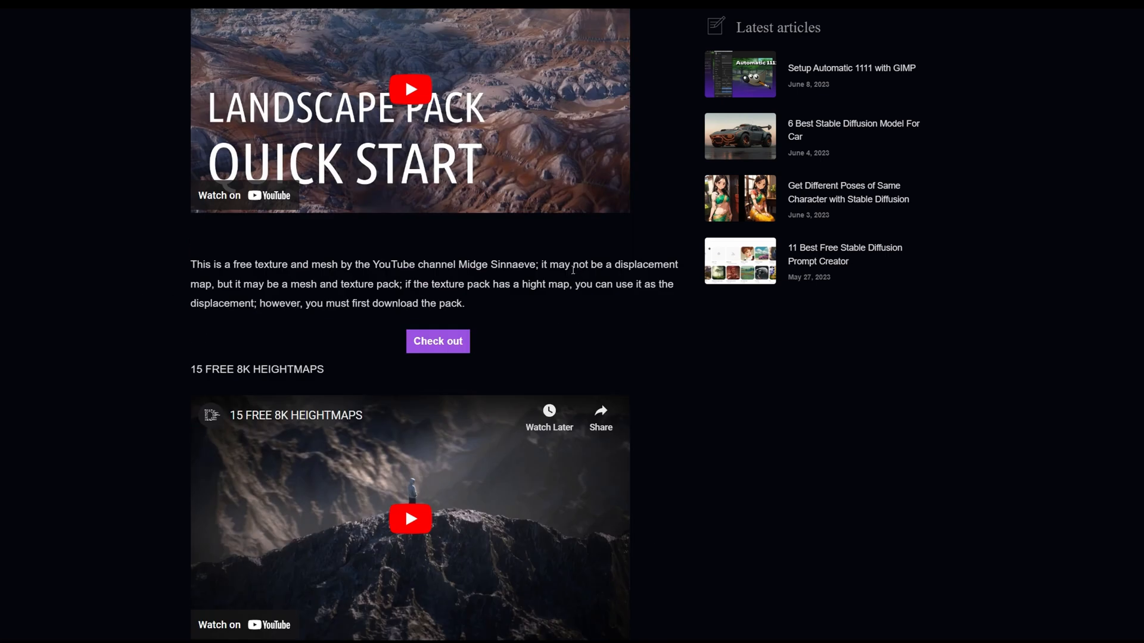
{"action": "scroll", "scroll_direction": "down", "scroll_amount": 3}
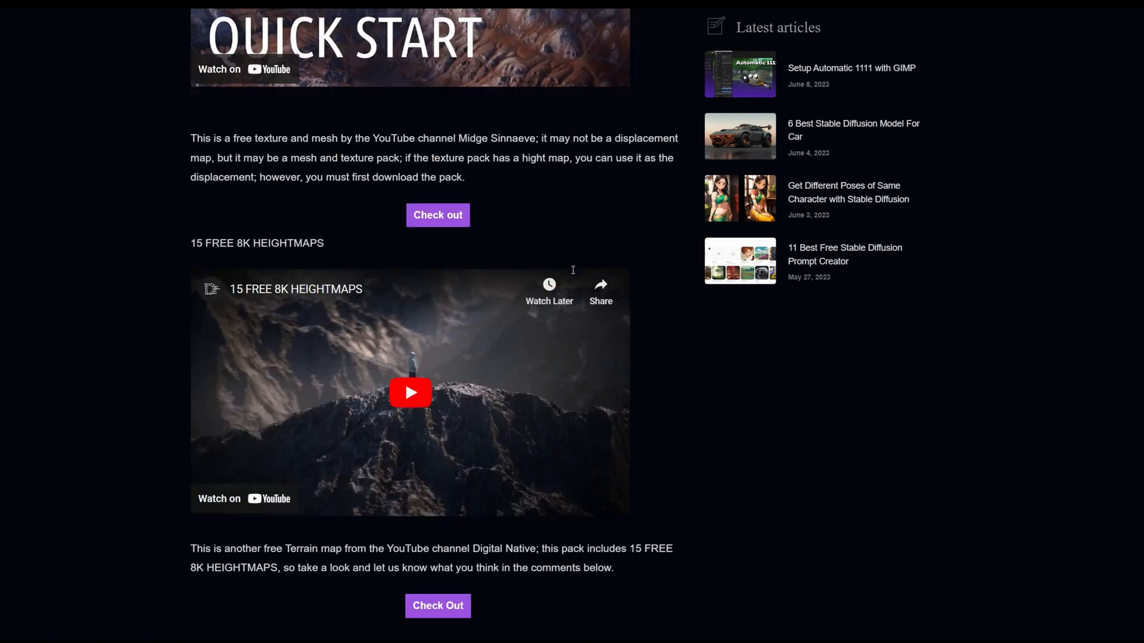
{"action": "scroll", "scroll_direction": "down", "scroll_amount": 3}
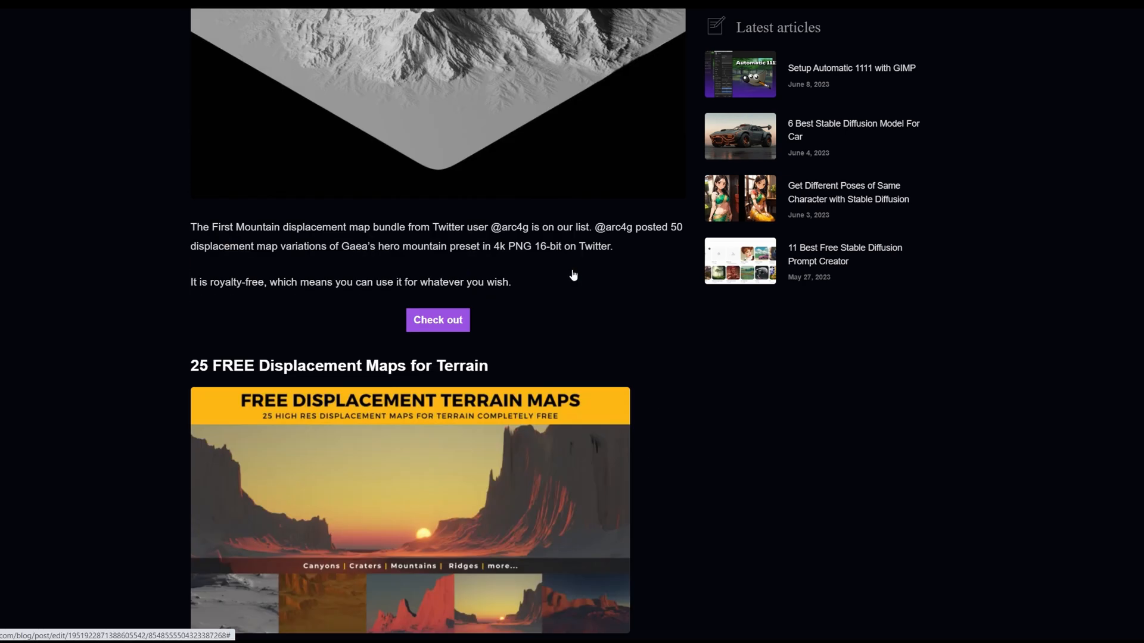
{"action": "scroll", "scroll_direction": "up", "scroll_amount": 3}
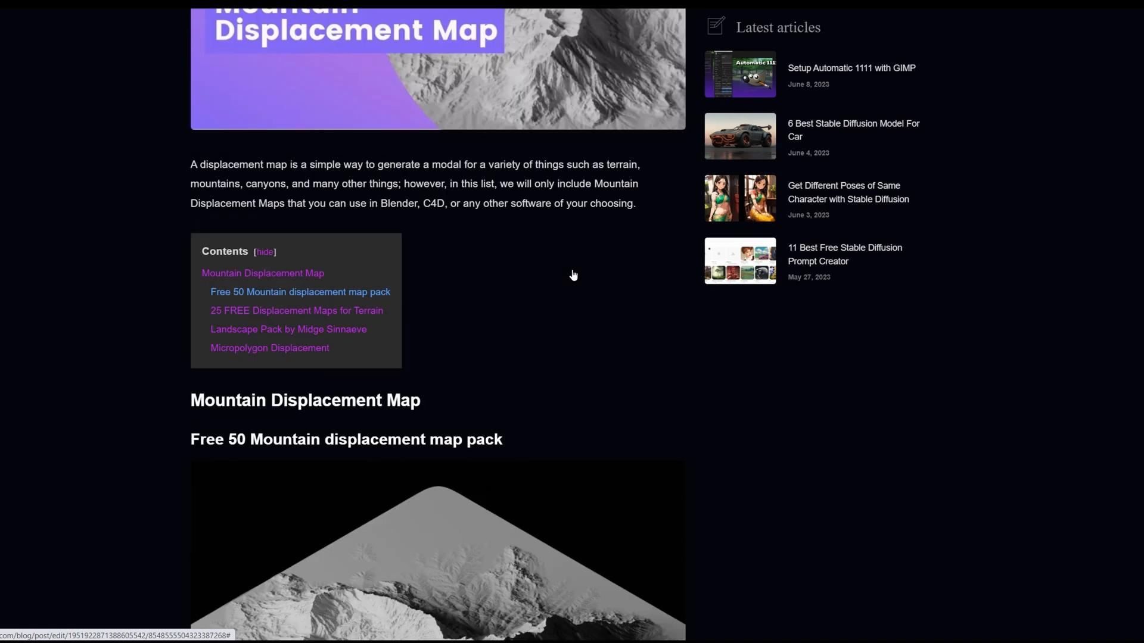
{"action": "scroll", "scroll_direction": "down", "scroll_amount": 3}
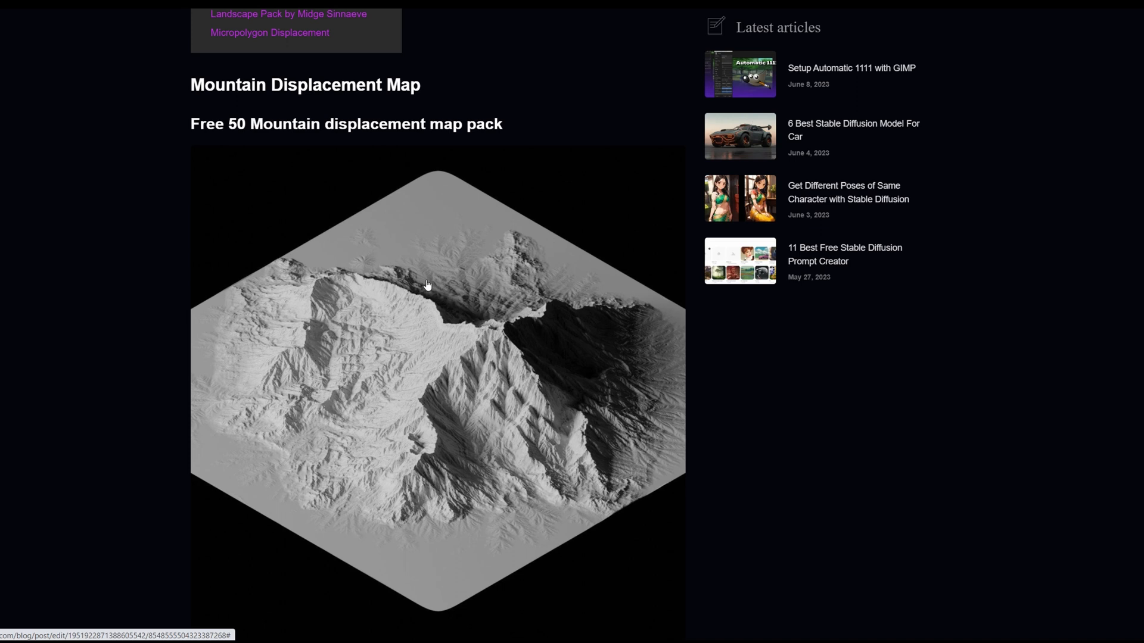
{"action": "mouse_move", "coordinate": [522, 116]}
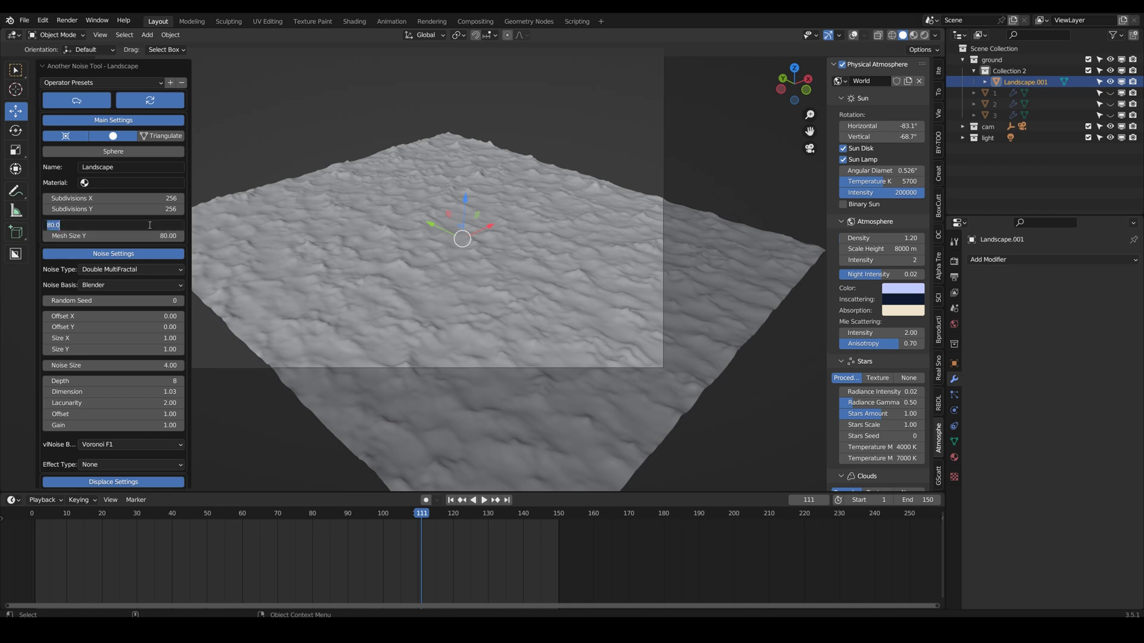
Set the landscape subdivisions to 400 and begin entering the 160 mesh size
{"action": "type", "text": "400"}
{"action": "left_click", "coordinate": [114, 338]}
{"action": "type", "text": "2"}
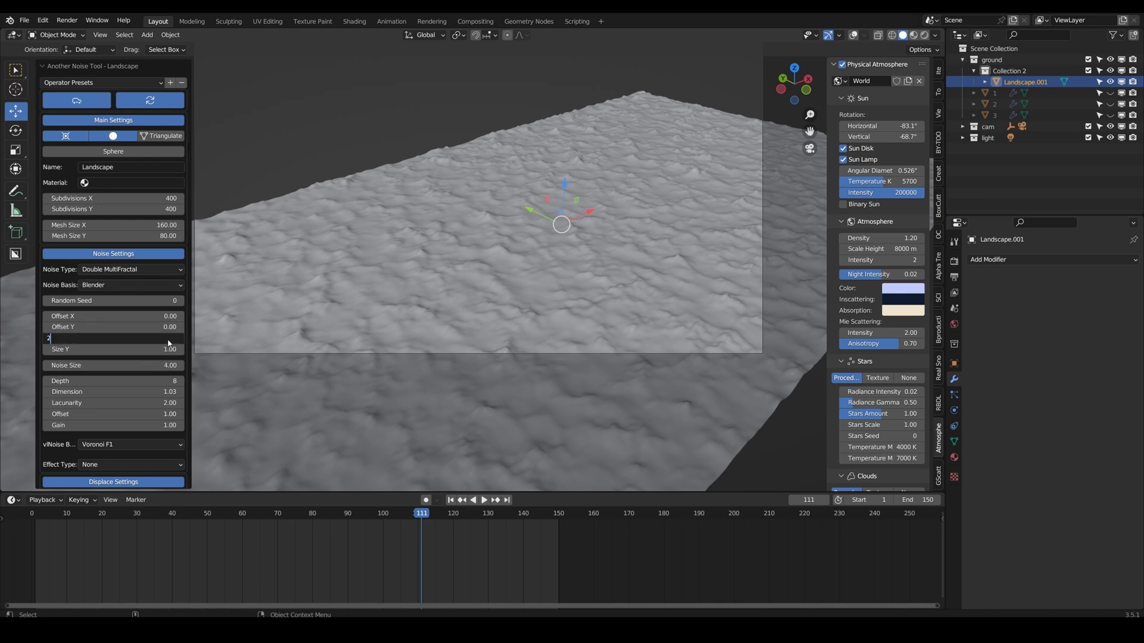
{"action": "type", "text": "1"}
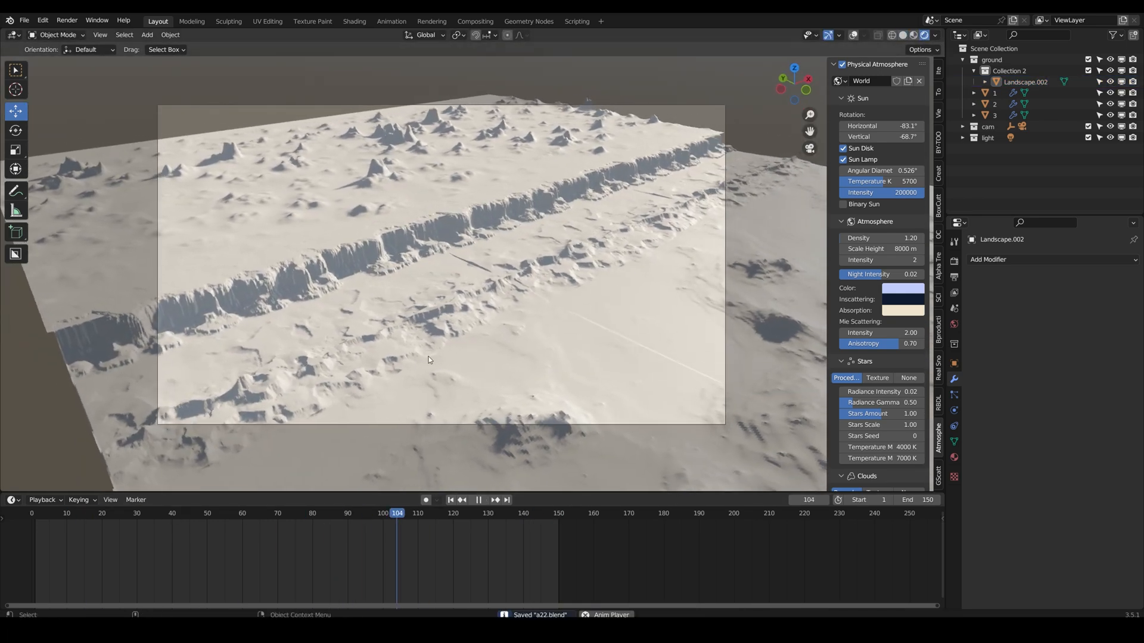
Preview the sandy canyon landscape in shaded view and save the .blend file
{"action": "left_click", "coordinate": [354, 20]}
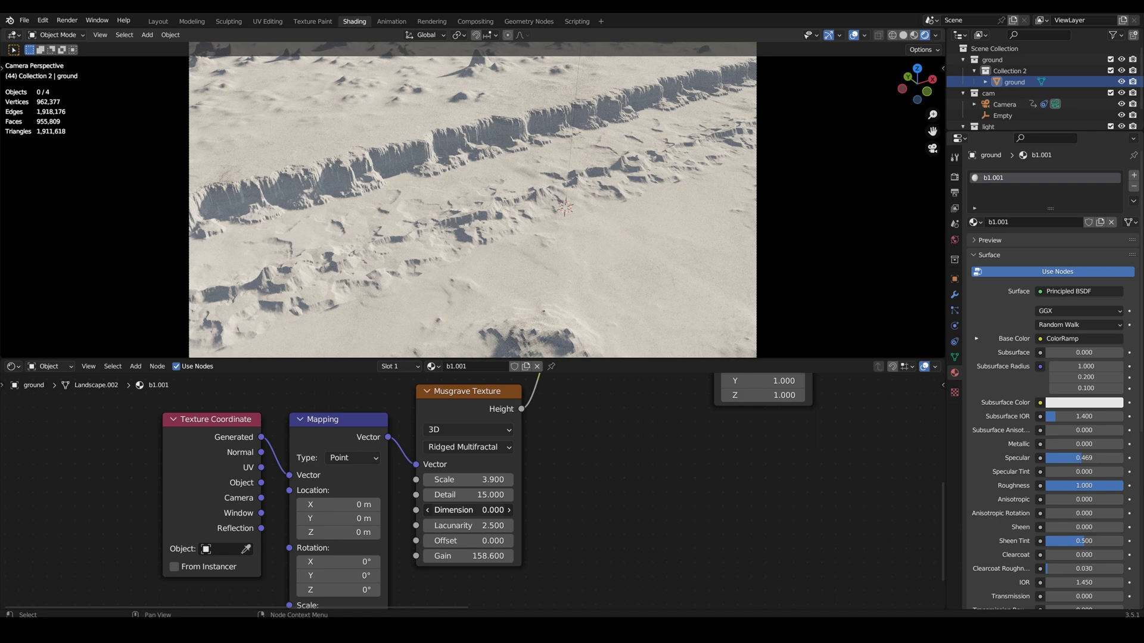
Tweak the Musgrave Dimension, move the brightest ramp stop to the end, a light stop to a quarter, and tint it pale green
{"action": "left_click_drag", "start_coordinate": [467, 525], "coordinate": [496, 526]}
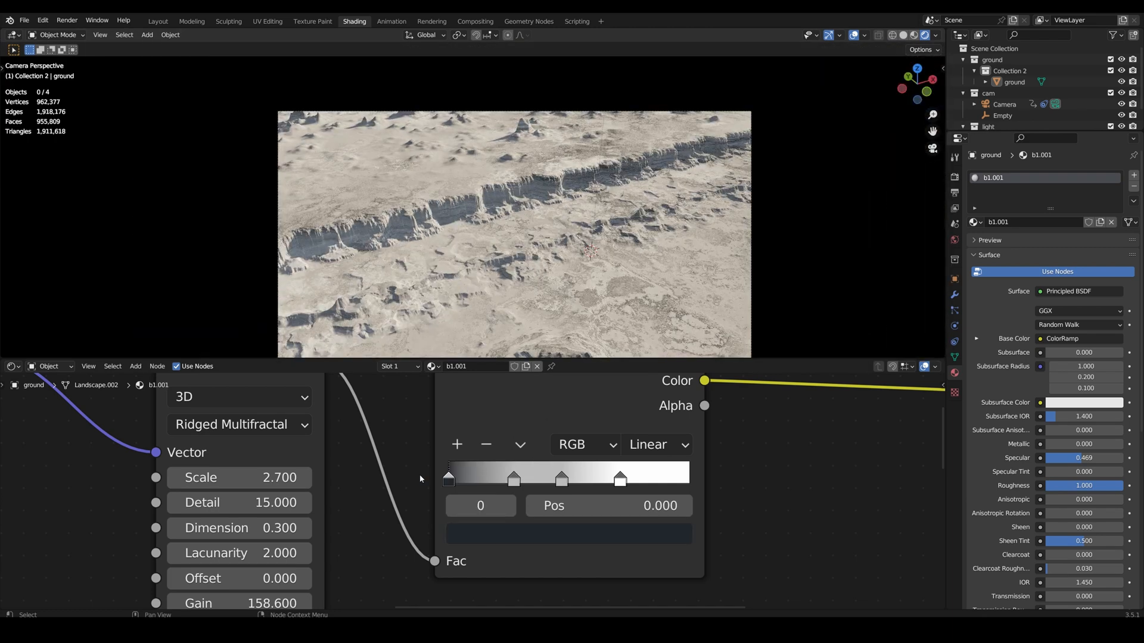
{"action": "left_click_drag", "start_coordinate": [620, 479], "coordinate": [681, 475]}
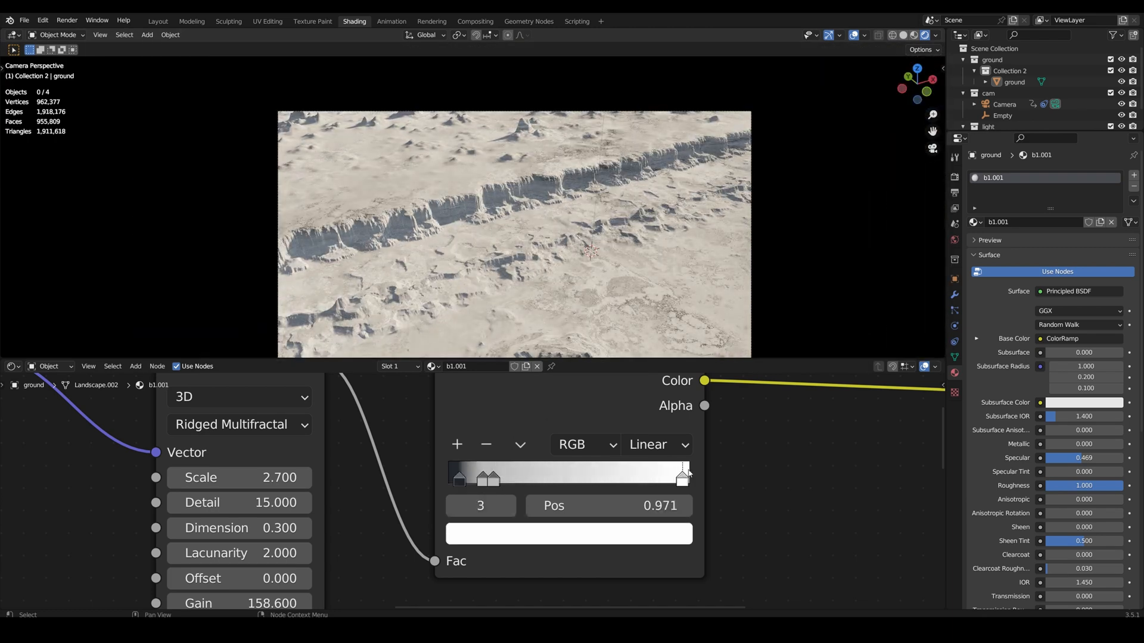
{"action": "left_click_drag", "start_coordinate": [682, 478], "coordinate": [515, 478]}
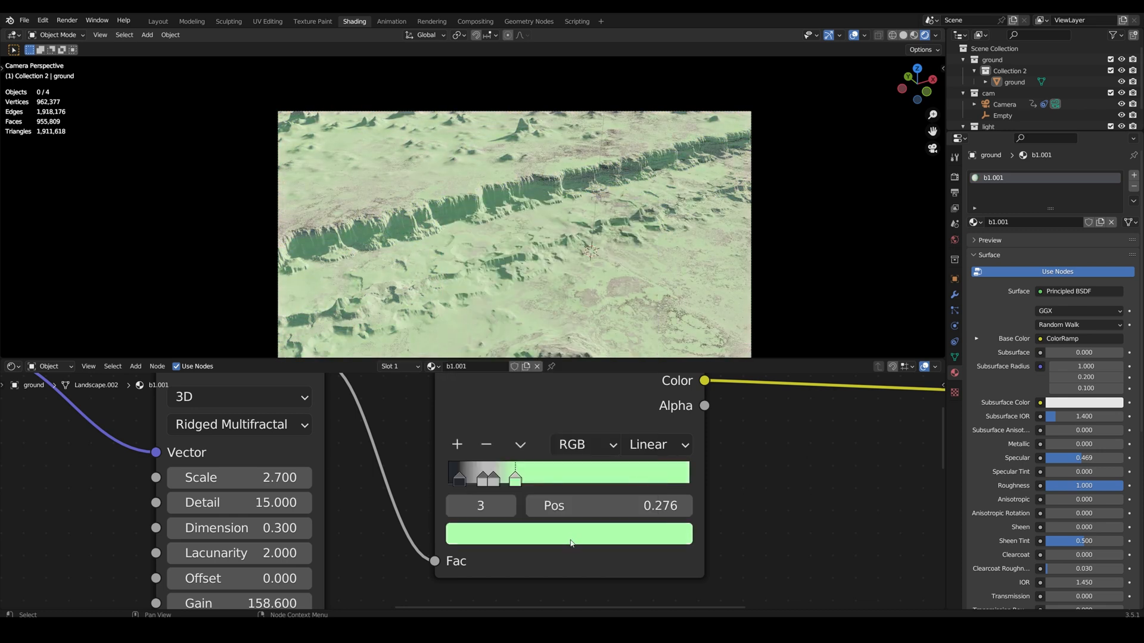
{"action": "left_click", "coordinate": [157, 20]}
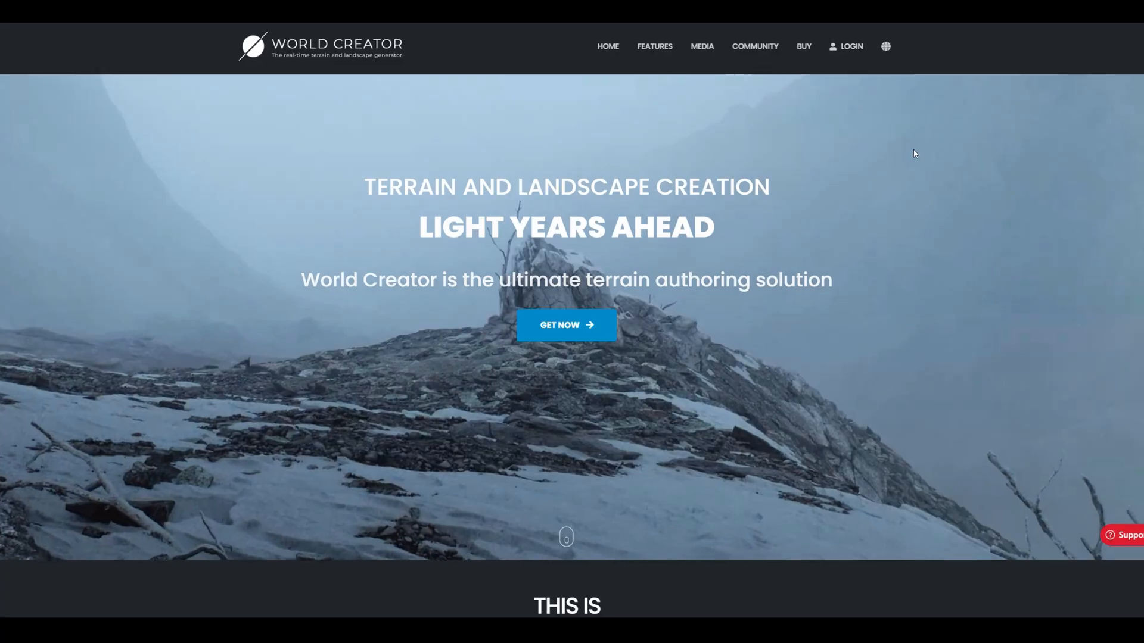
Scroll the World Creator homepage past its client studio logos and back up toward the navigation
{"action": "scroll", "scroll_direction": "down", "scroll_amount": 3}
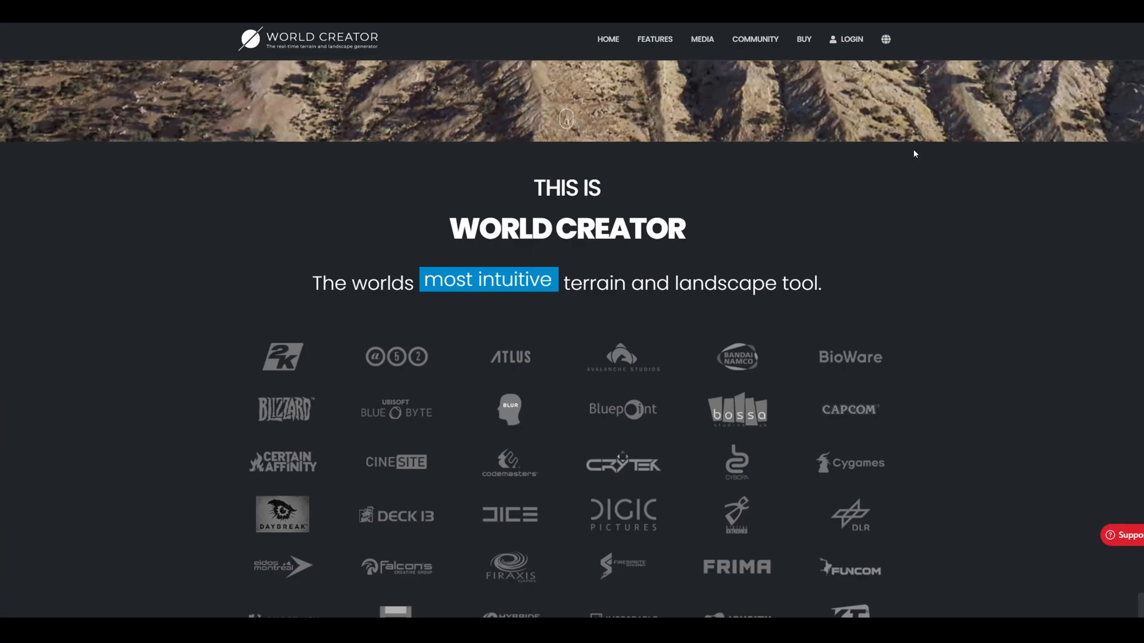
{"action": "scroll", "scroll_direction": "down", "scroll_amount": 3}
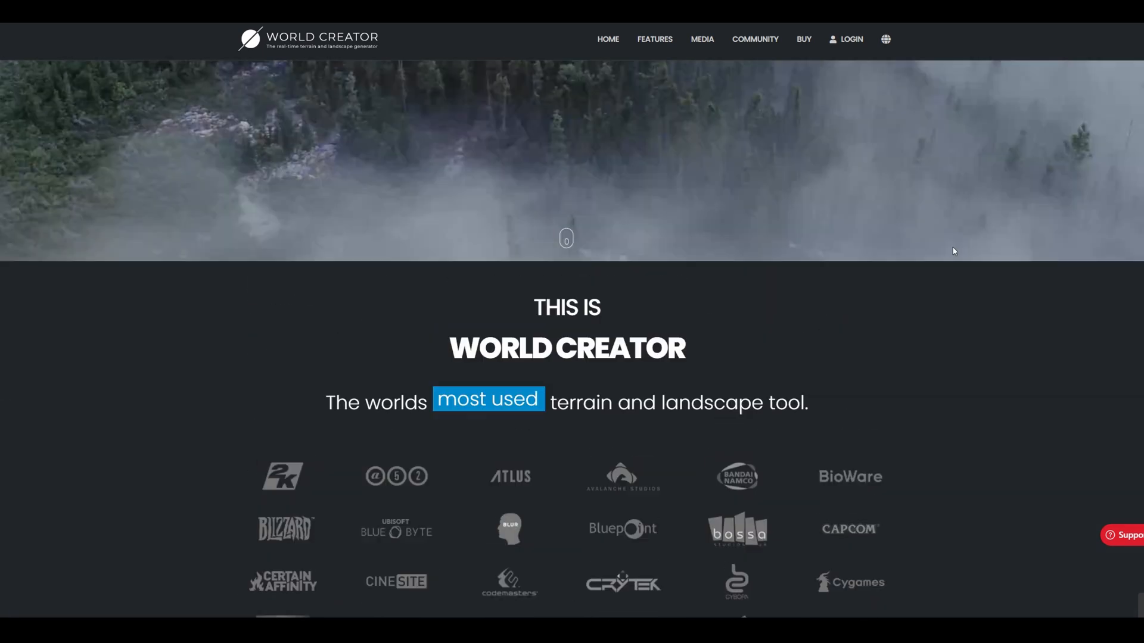
{"action": "scroll", "scroll_direction": "down", "scroll_amount": 3}
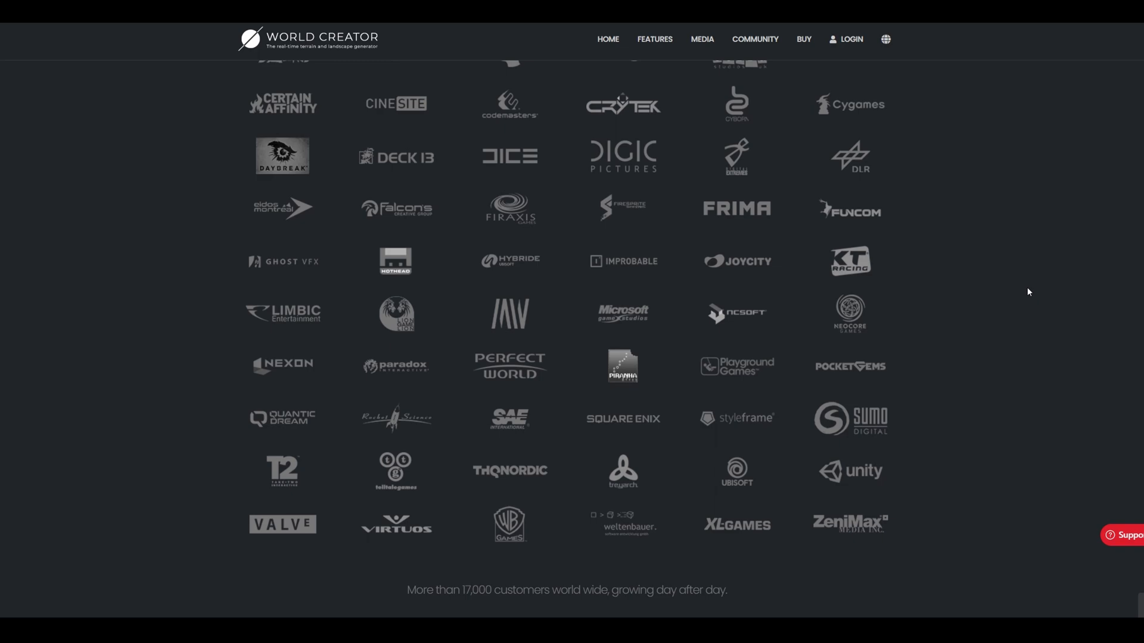
{"action": "scroll", "scroll_direction": "up", "scroll_amount": 3}
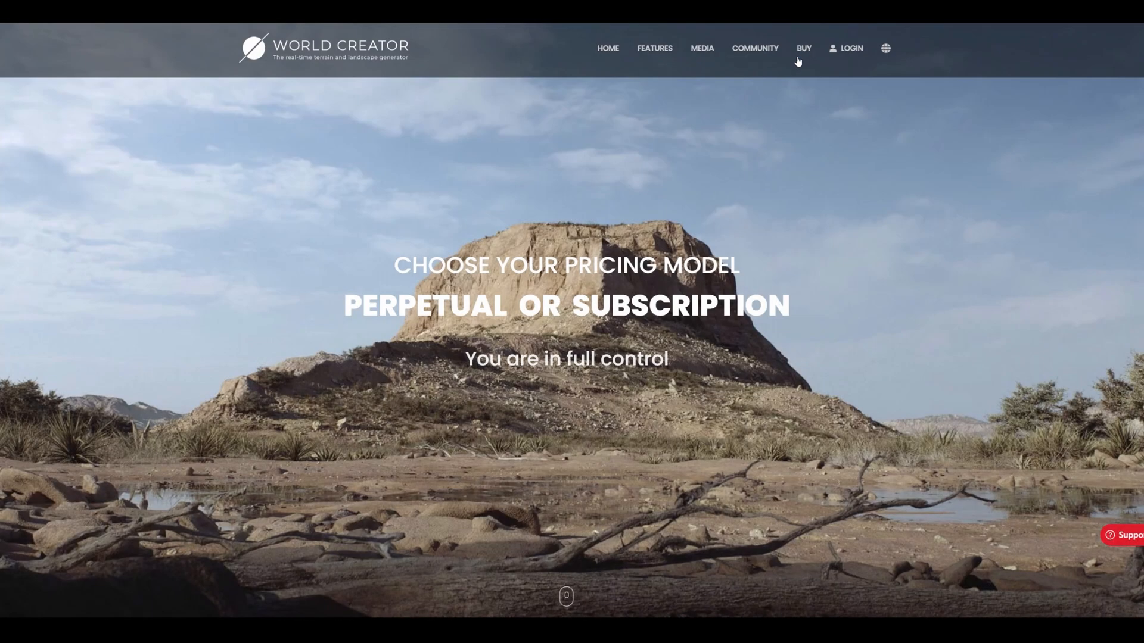
Review the individual and company plan cards and switch to yearly subscription prices
{"action": "left_click", "coordinate": [802, 48]}
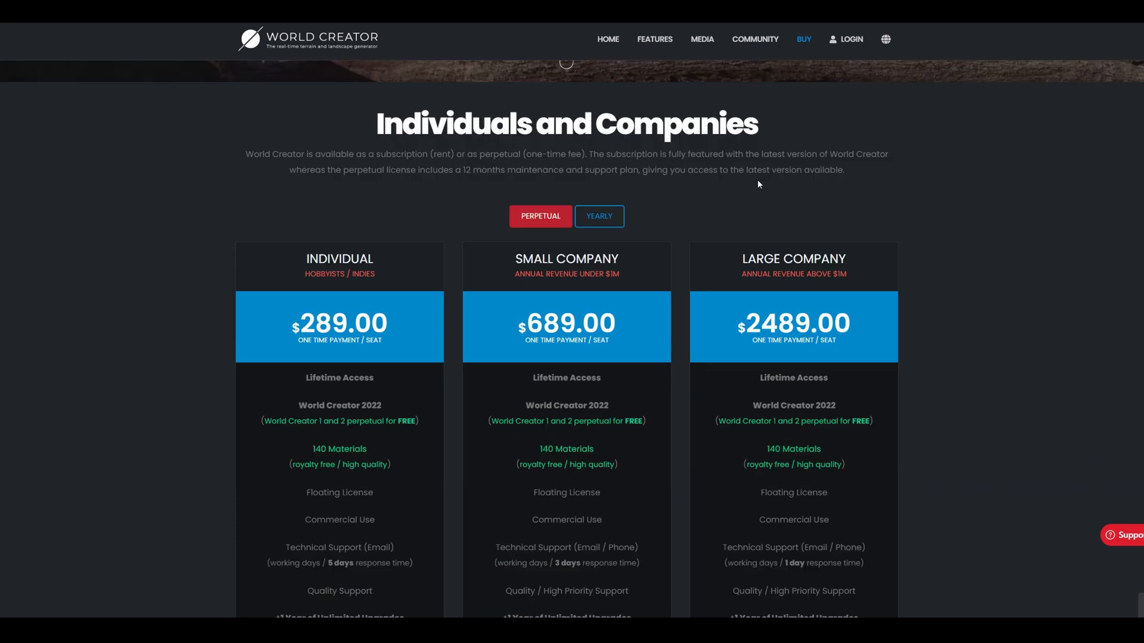
{"action": "scroll", "scroll_direction": "down", "scroll_amount": 3}
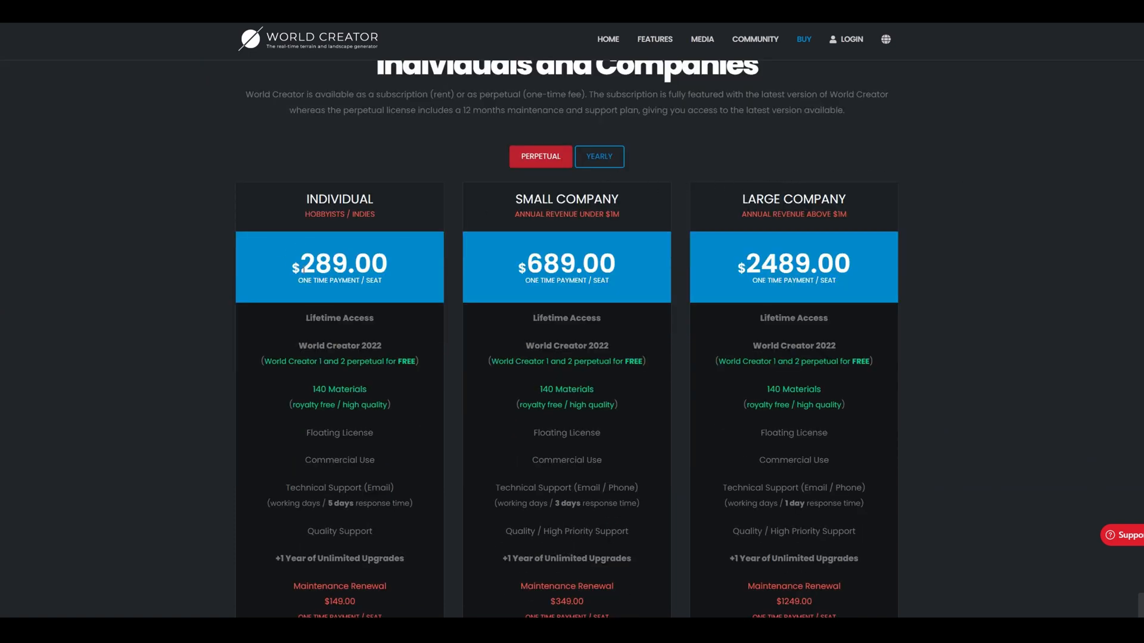
{"action": "mouse_move", "coordinate": [838, 177]}
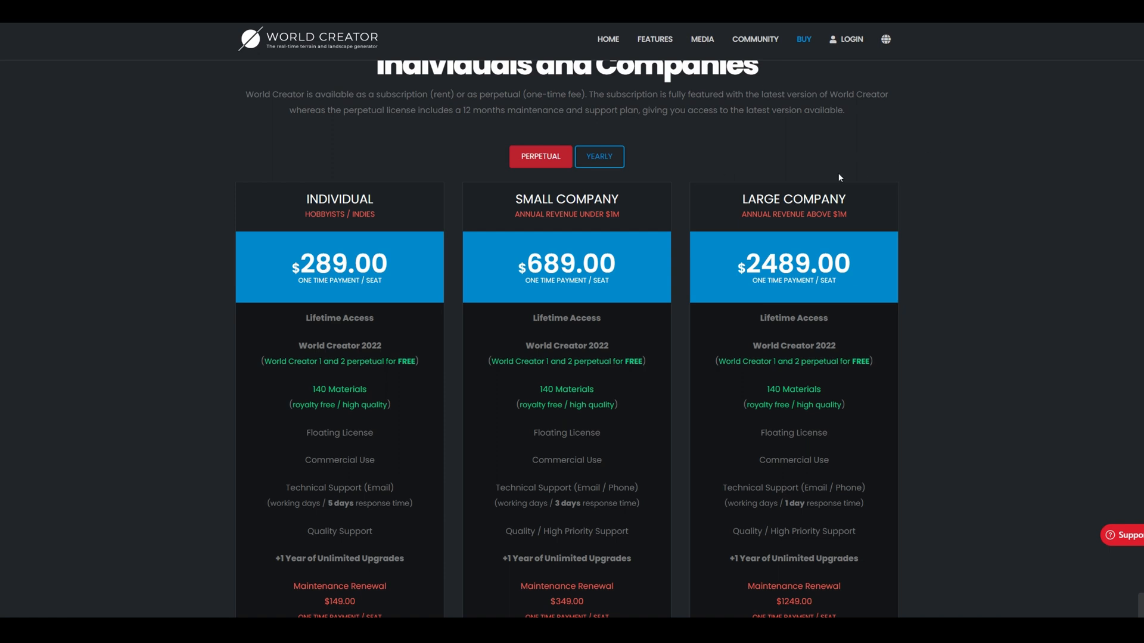
{"action": "left_click", "coordinate": [598, 156]}
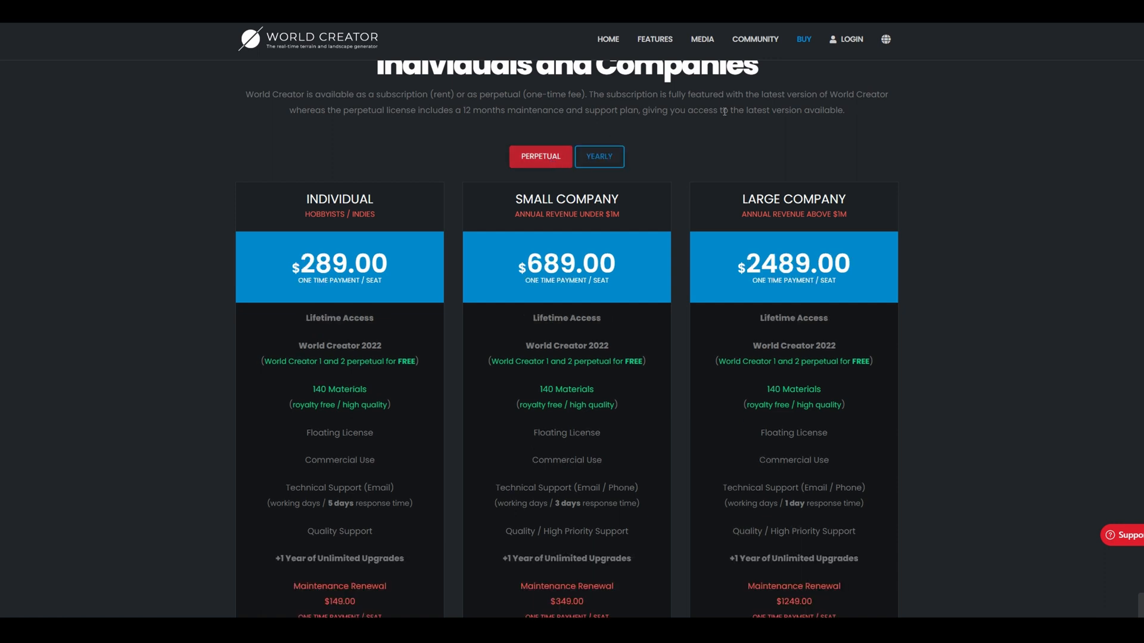
{"action": "mouse_move", "coordinate": [876, 159]}
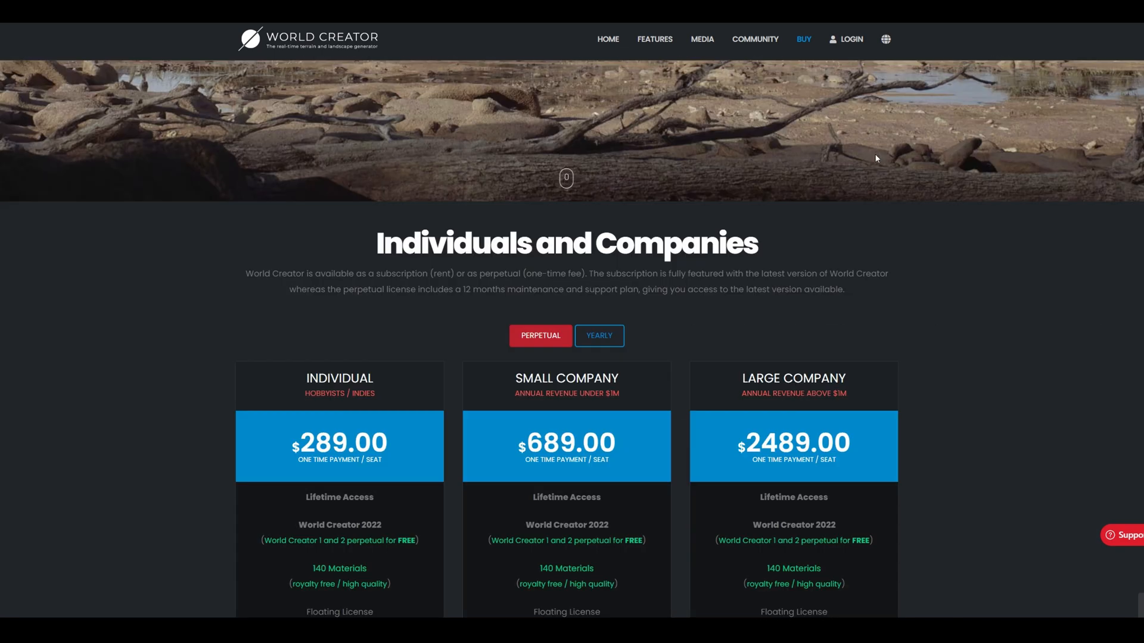
{"action": "scroll", "scroll_direction": "down", "scroll_amount": 3}
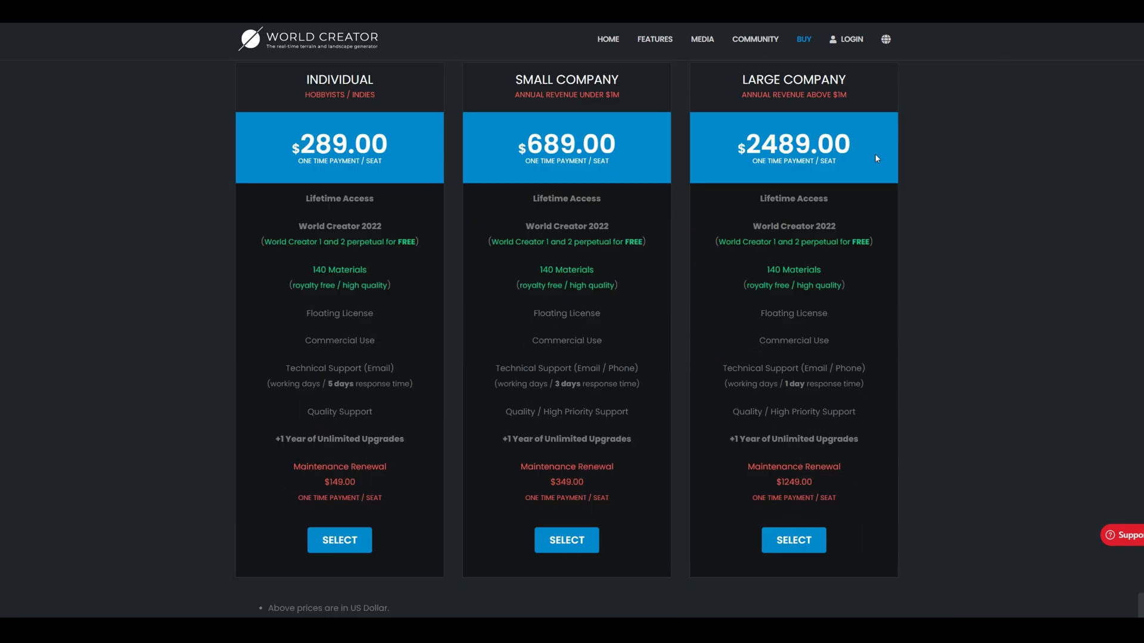
{"action": "scroll", "scroll_direction": "down", "scroll_amount": 3}
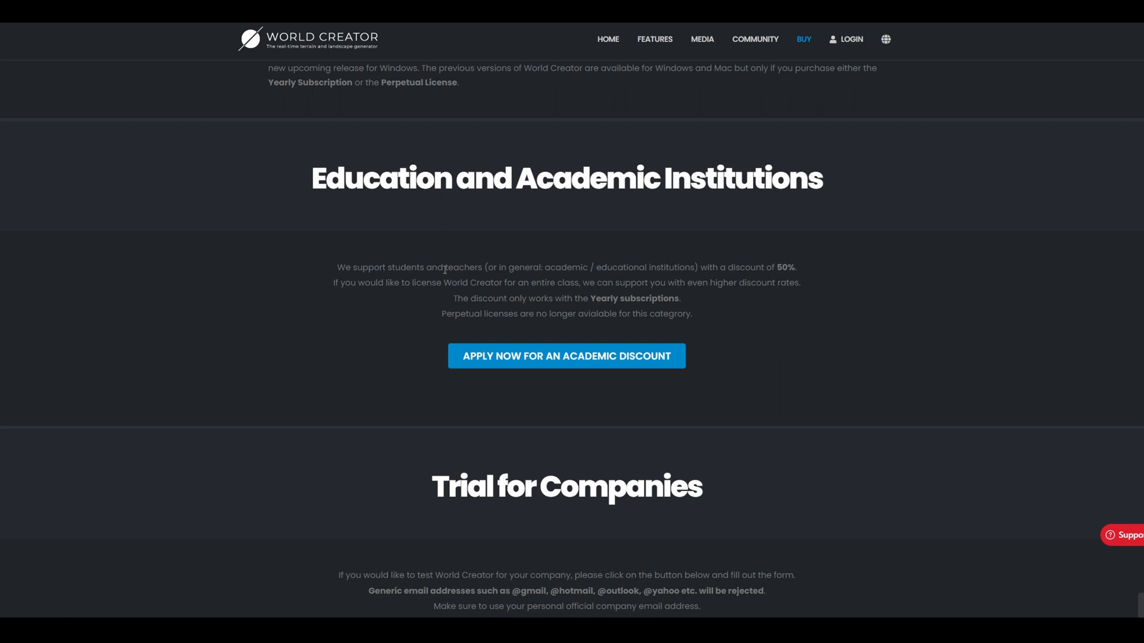
{"action": "mouse_move", "coordinate": [750, 279]}
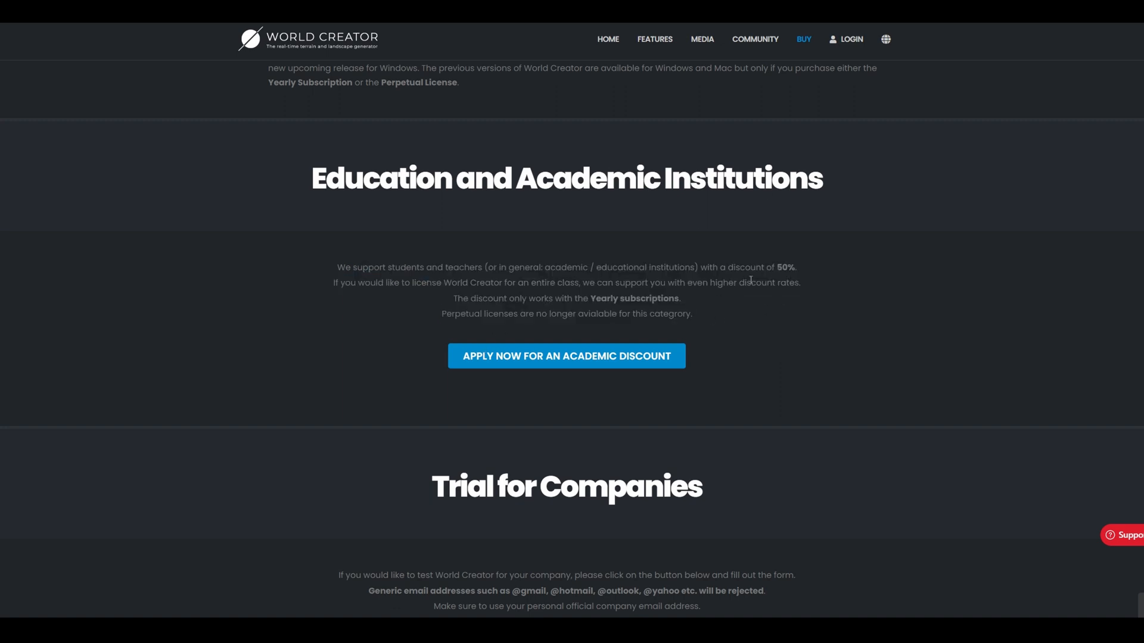
Look over the academic discount section and return to the top of the pricing page
{"action": "scroll", "scroll_direction": "up", "scroll_amount": 3}
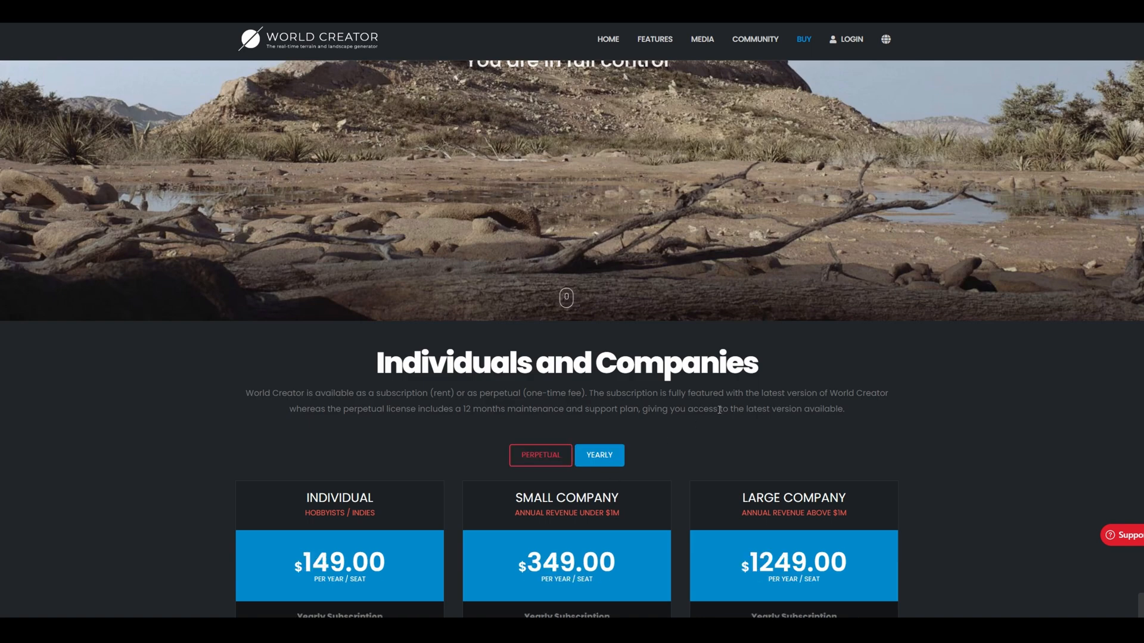
{"action": "scroll", "scroll_direction": "down", "scroll_amount": 3}
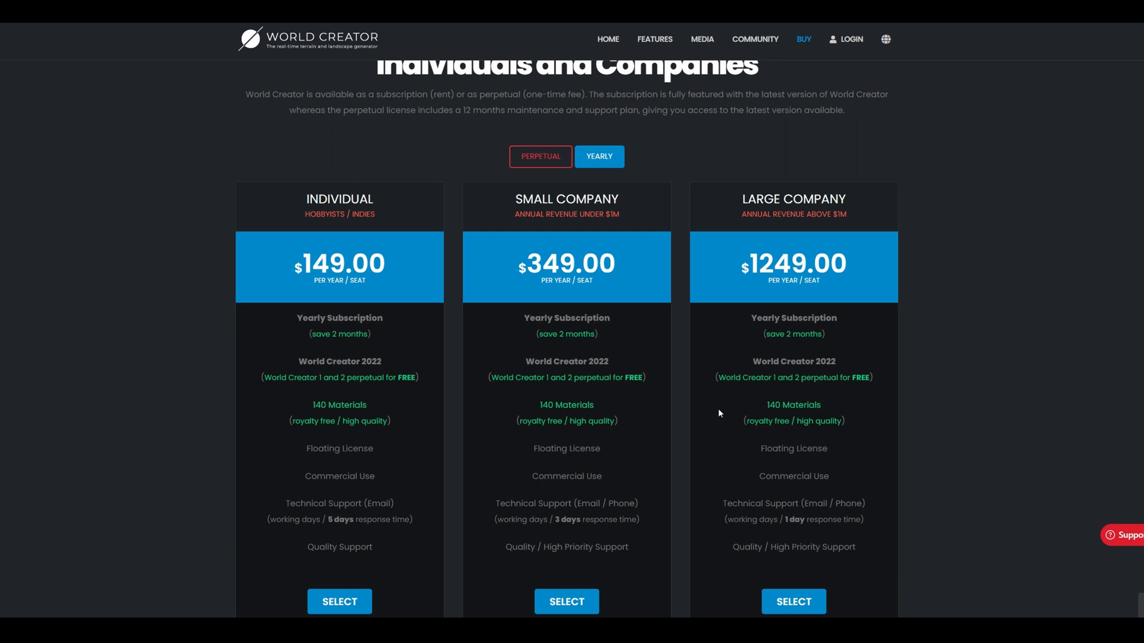
{"action": "scroll", "scroll_direction": "down", "scroll_amount": 3}
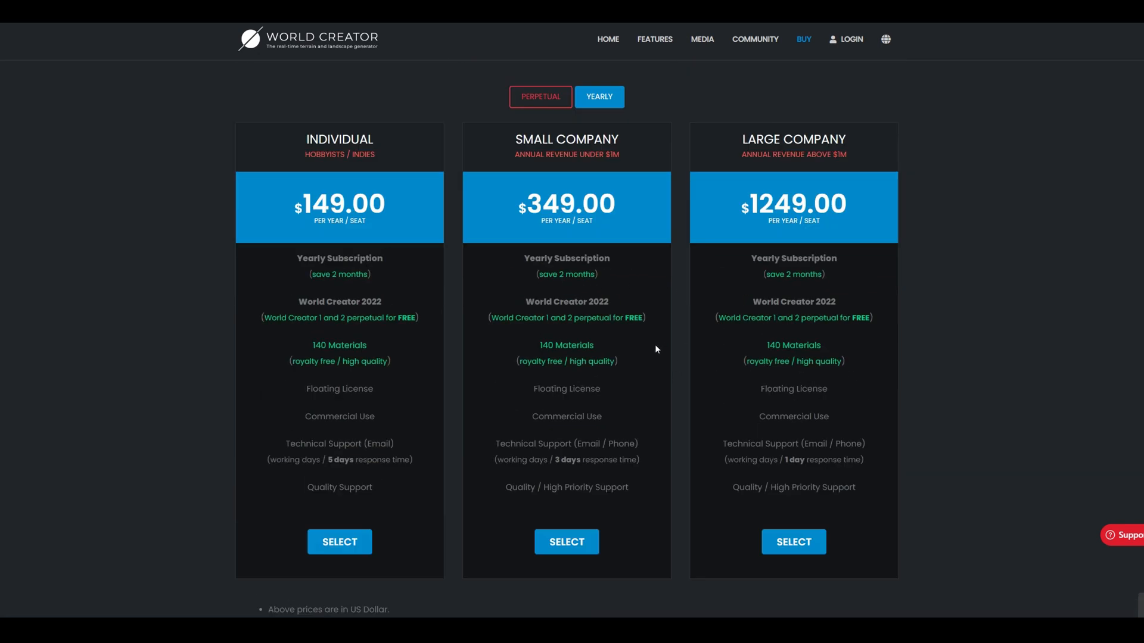
{"action": "scroll", "scroll_direction": "up", "scroll_amount": 3}
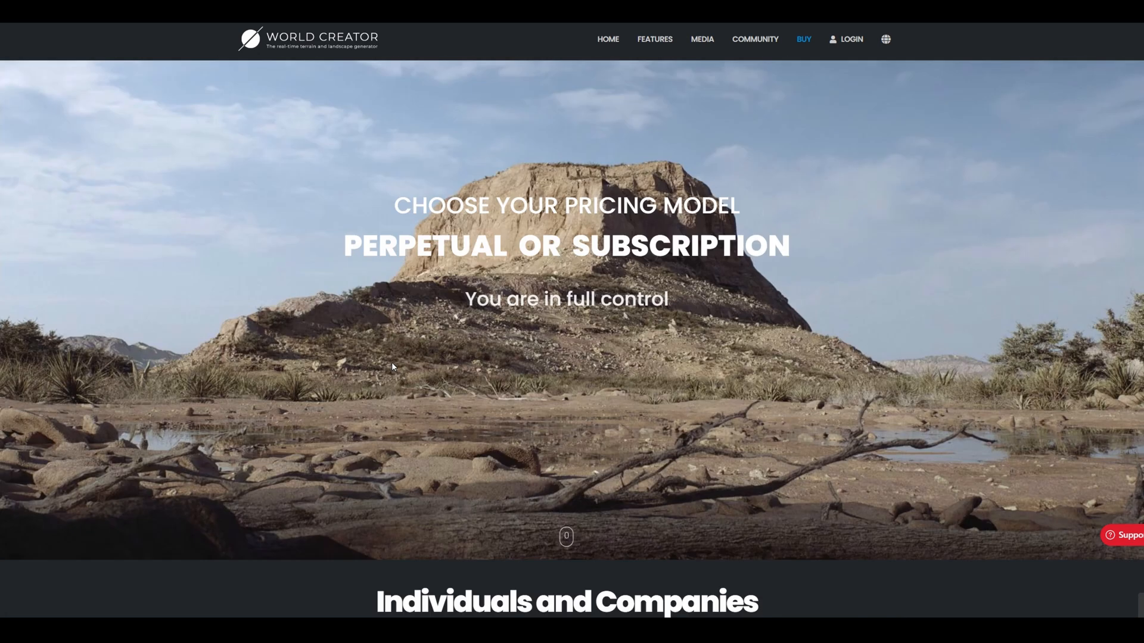
{"action": "mouse_move", "coordinate": [251, 73]}
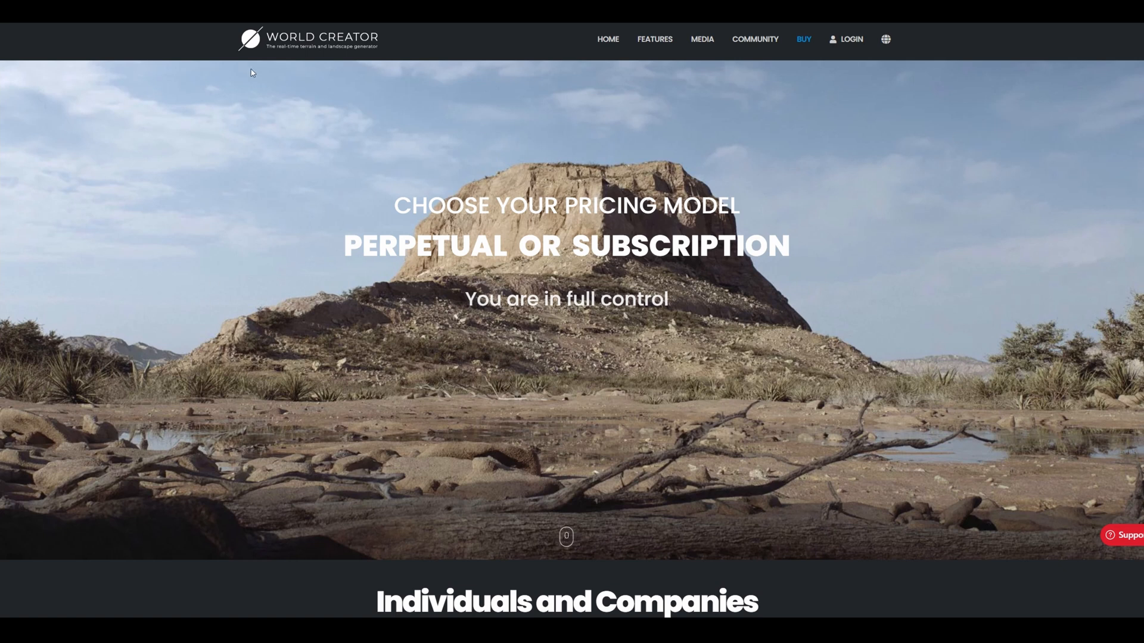